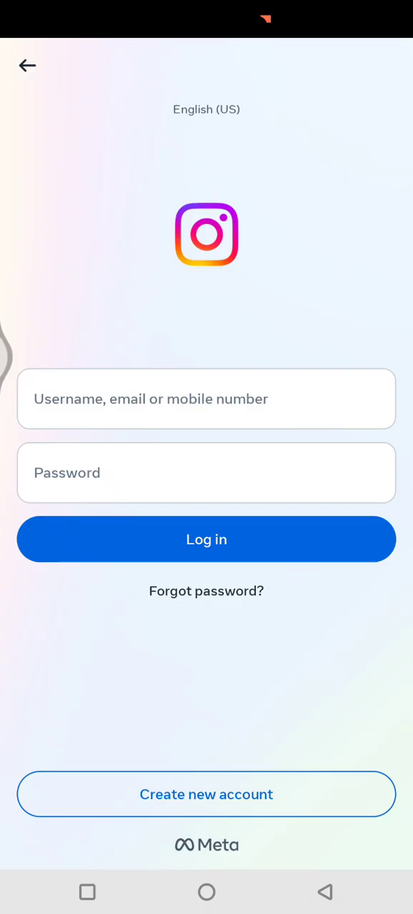
Step: Open Instagram's 'Find your account' recovery page, then exit to the home screen's social apps folder
left_click(206, 398)
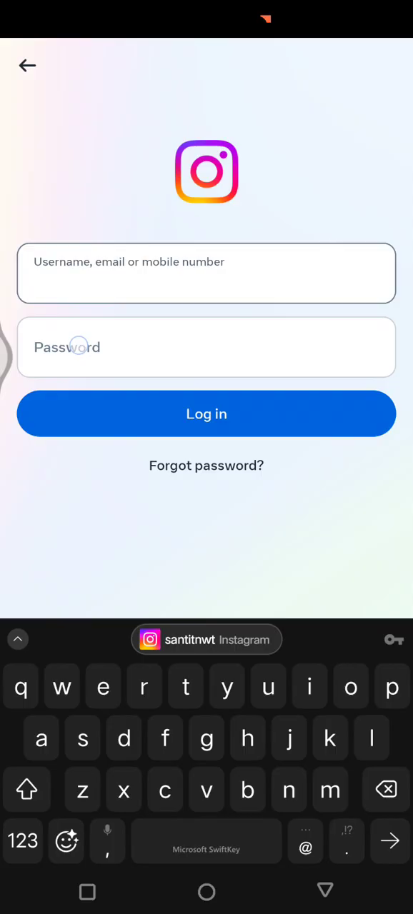
left_click(206, 413)
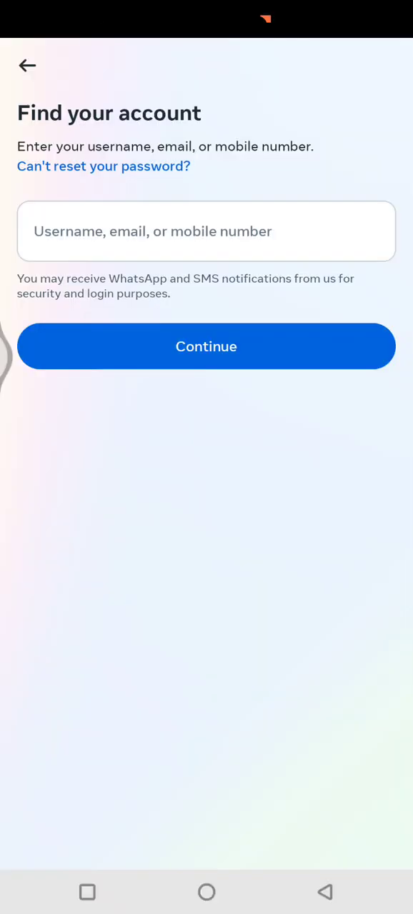
left_click(27, 65)
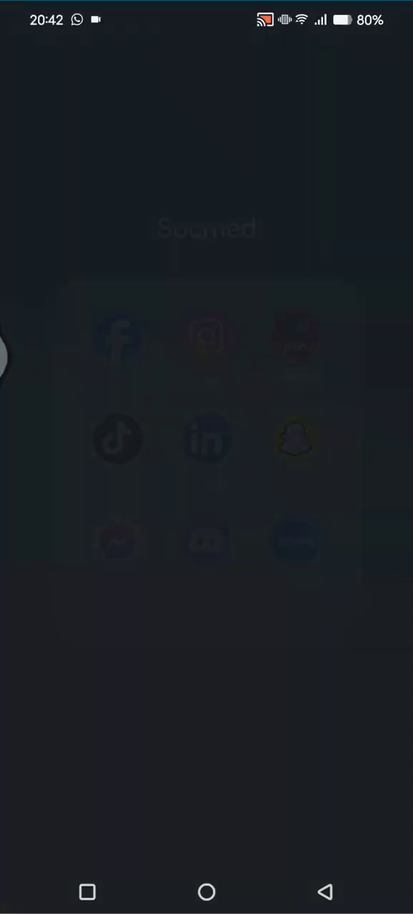
Step: Clear Instagram's cache to 0 B in Storage settings, then relaunch Instagram from App info
left_click(205, 335)
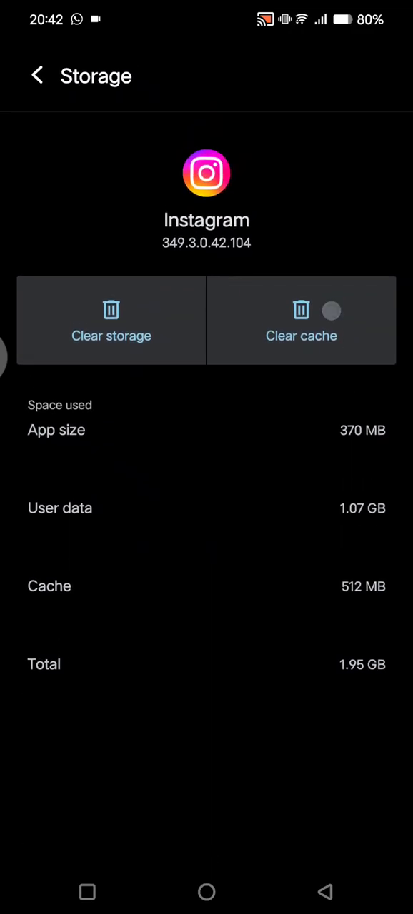
left_click(300, 320)
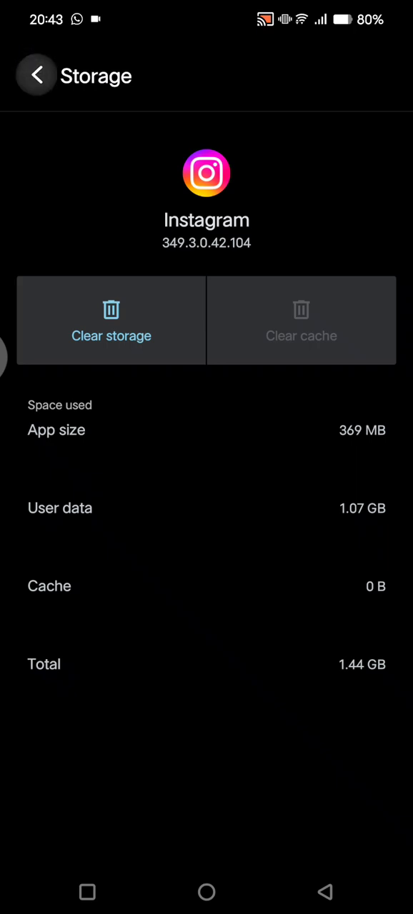
left_click(36, 75)
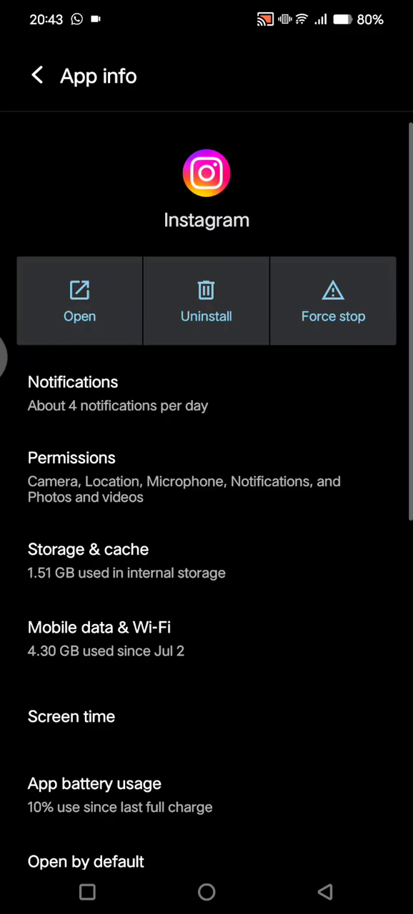
left_click(79, 300)
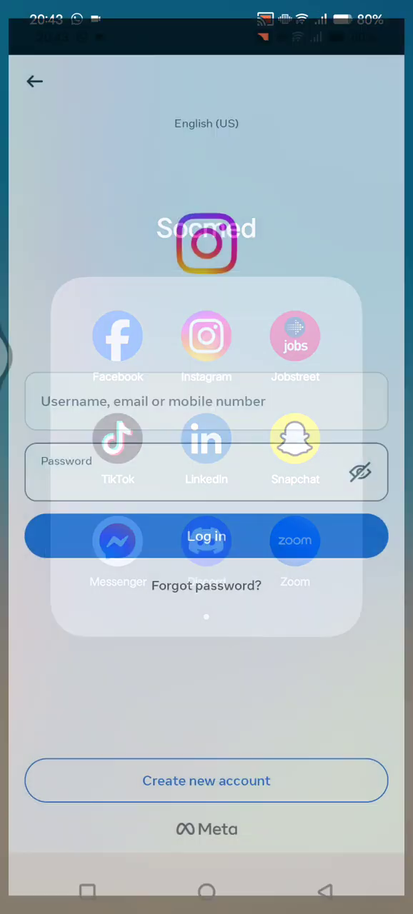